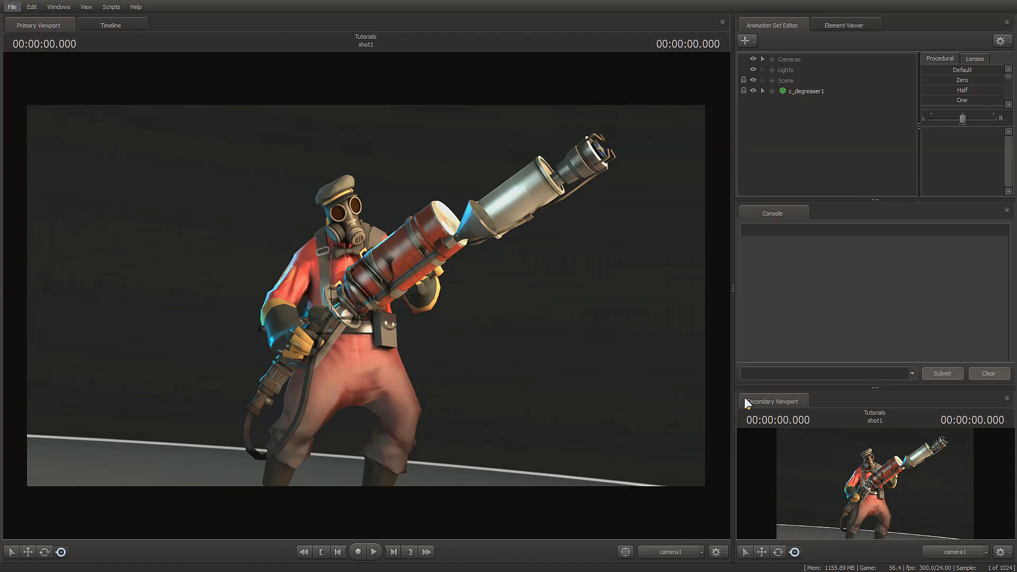
mouse_move(675, 534)
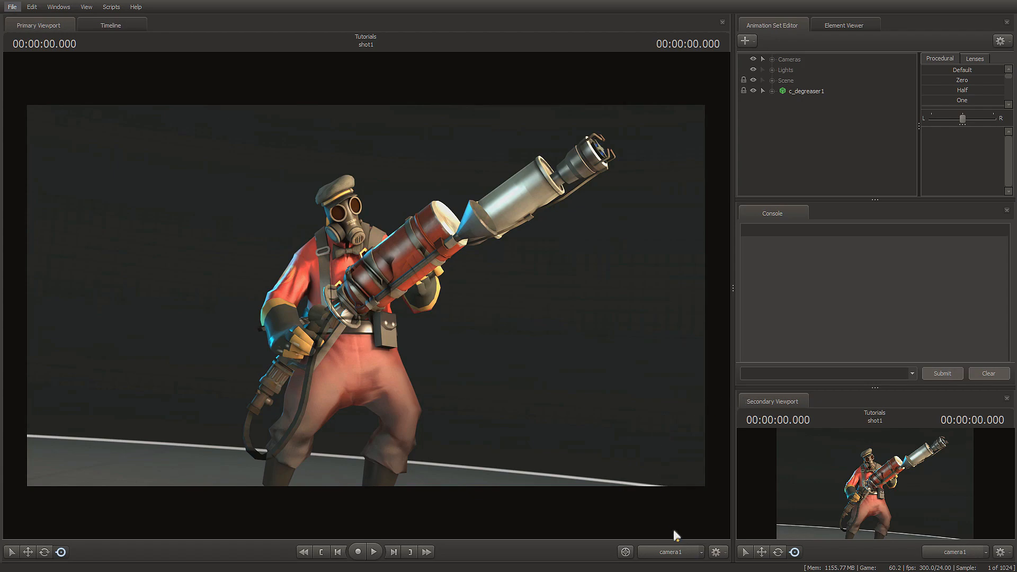
mouse_move(513, 446)
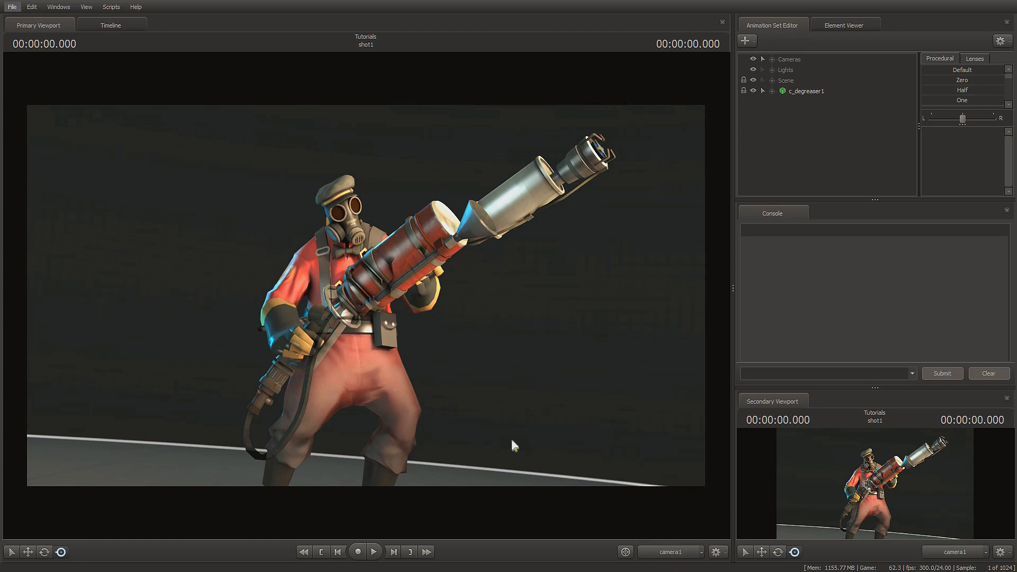
mouse_move(449, 395)
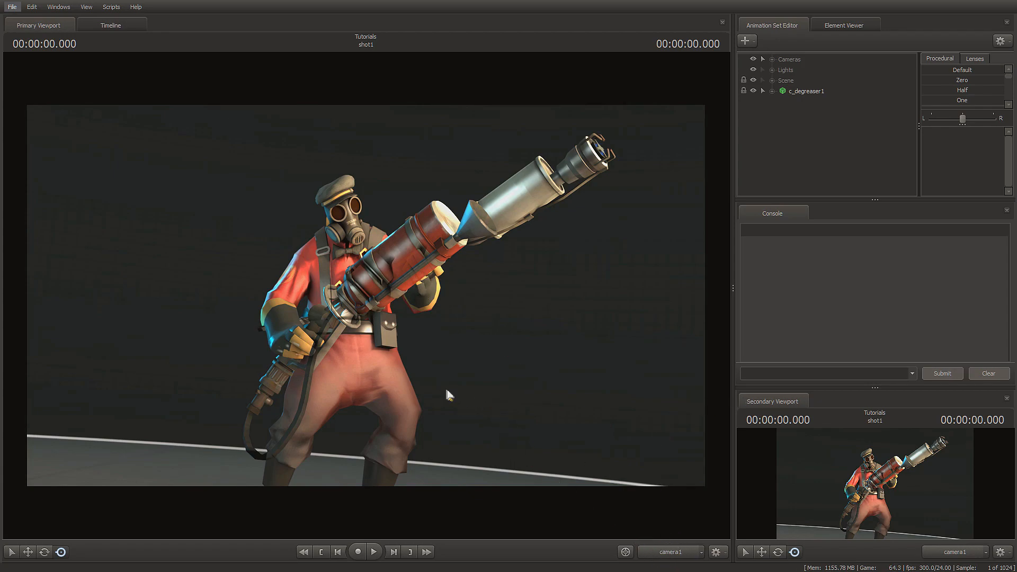
mouse_move(672, 551)
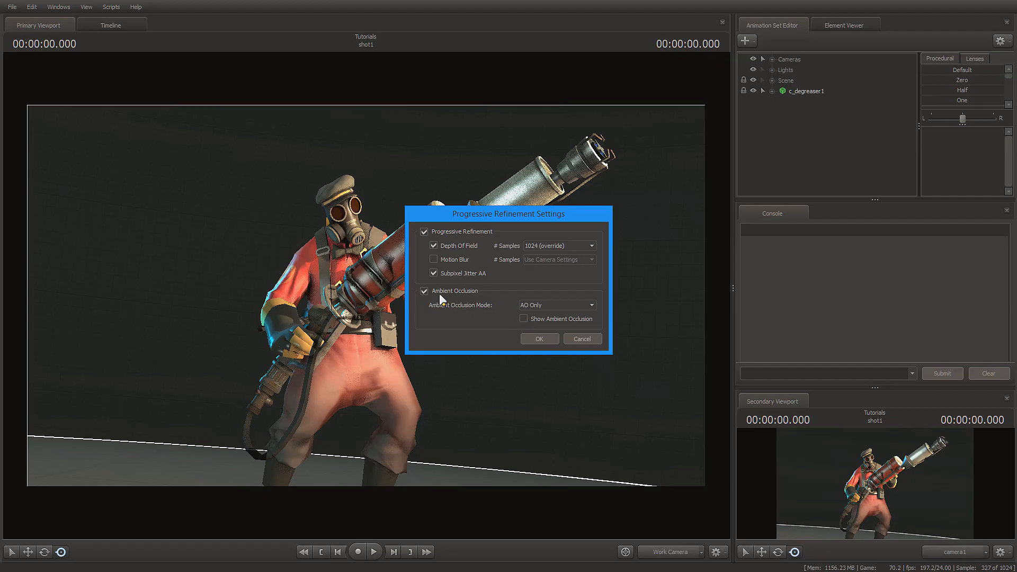
Apply the ambient occlusion refinement settings and inspect the degreaser from the work camera.
click(539, 339)
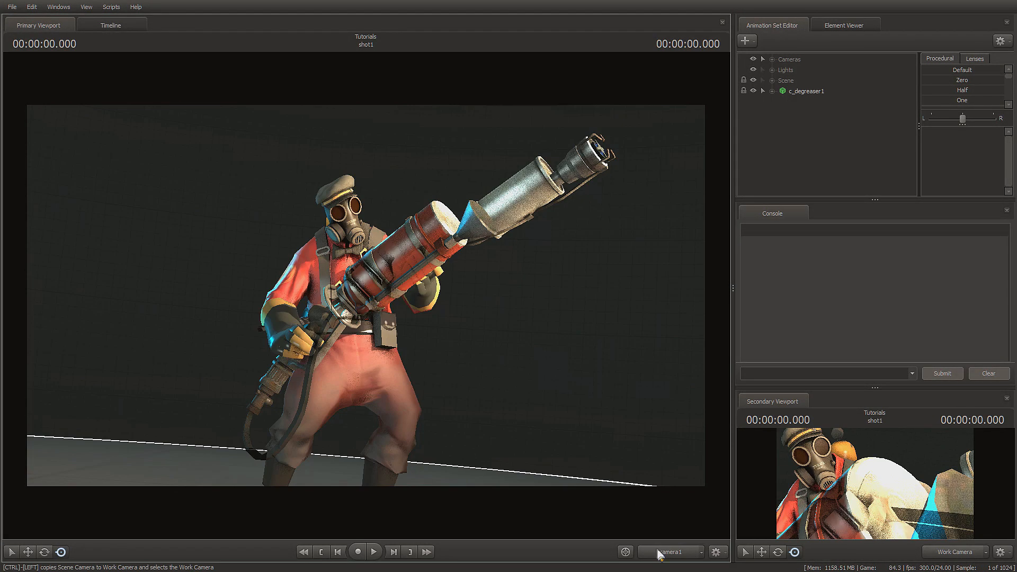
click(372, 550)
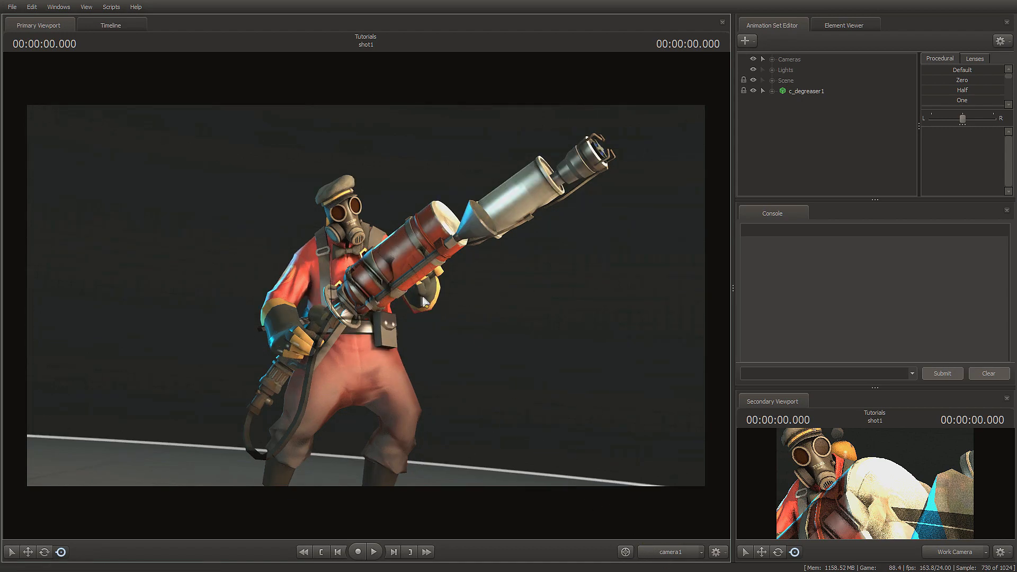
mouse_move(599, 219)
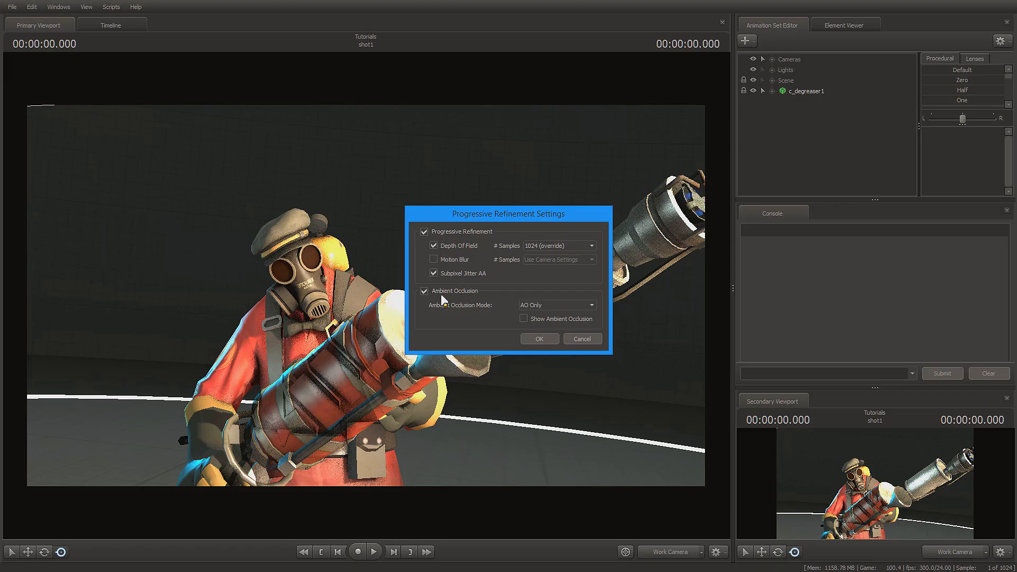
click(538, 338)
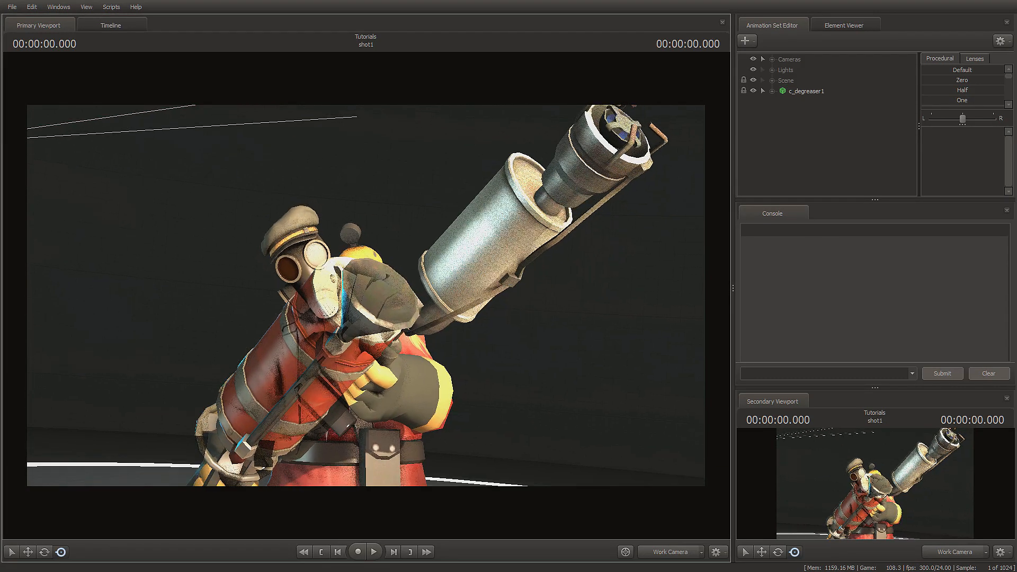
Return to camera1, play the timeline briefly, then stop back at the first frame.
click(373, 550)
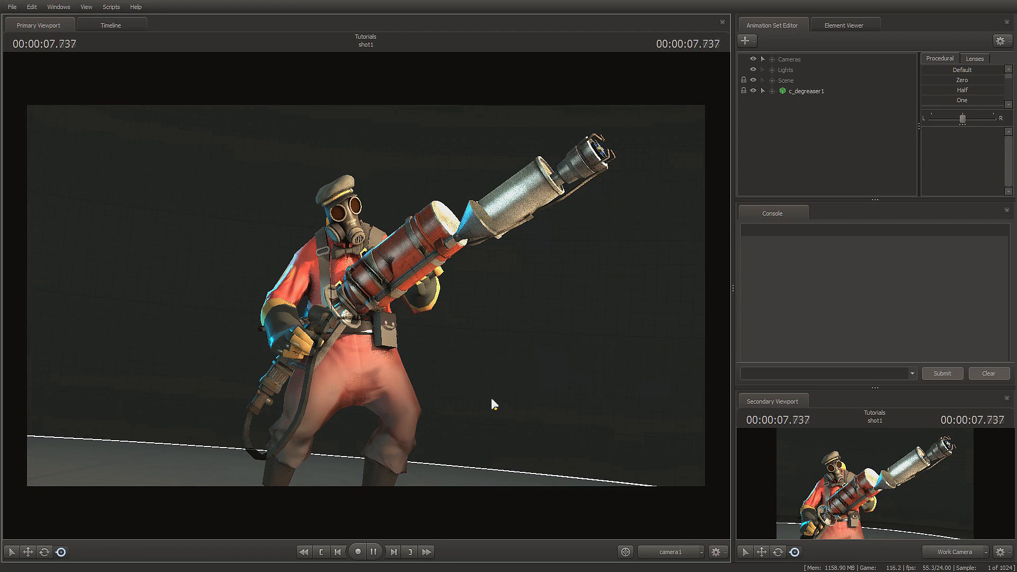
click(373, 551)
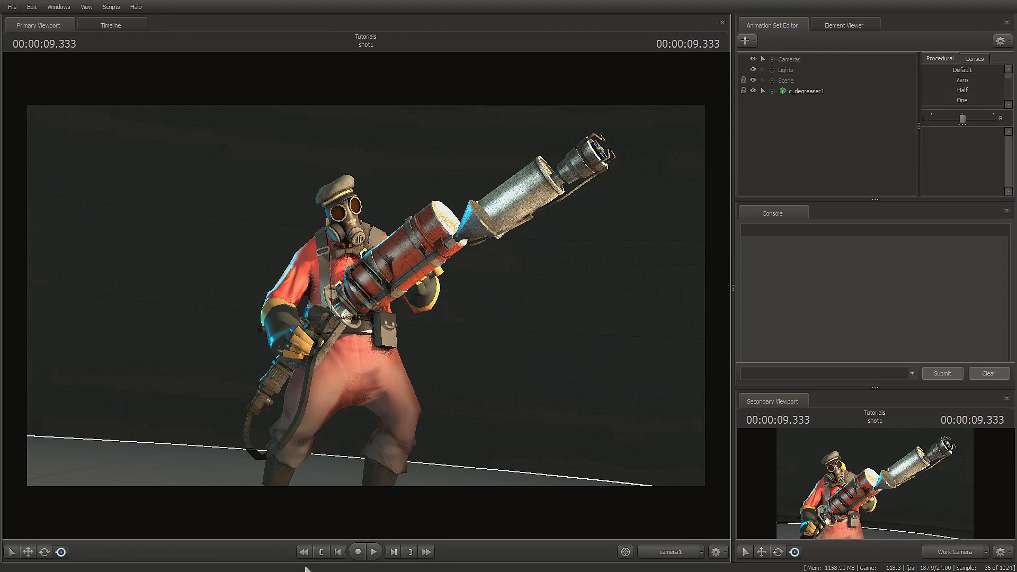
click(337, 551)
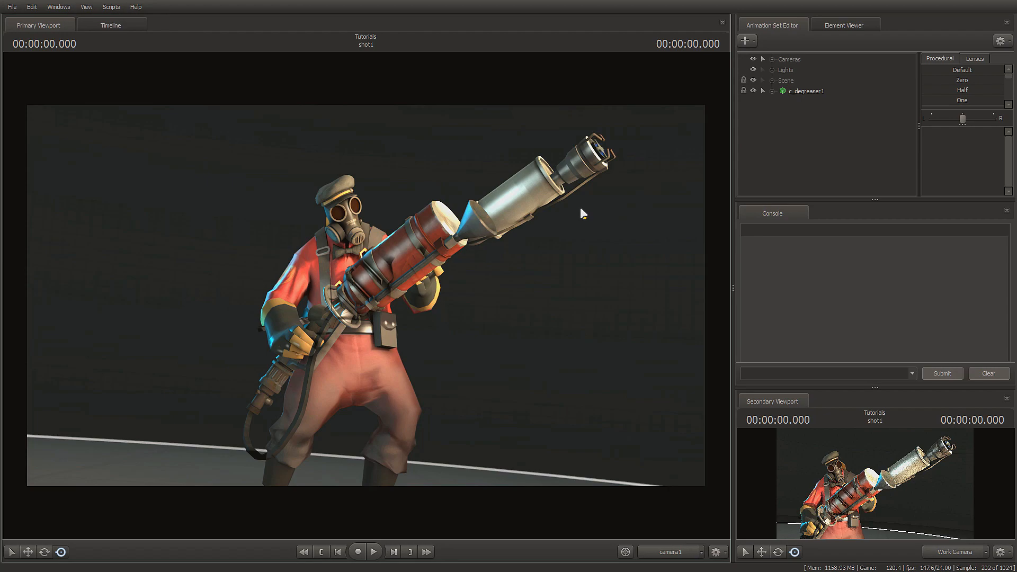
right_click(805, 91)
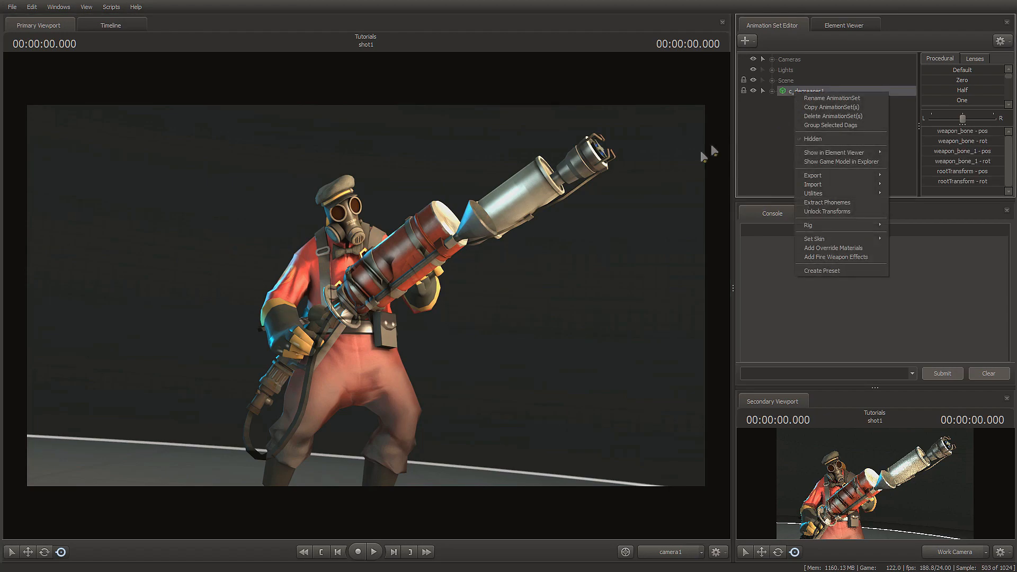
click(623, 193)
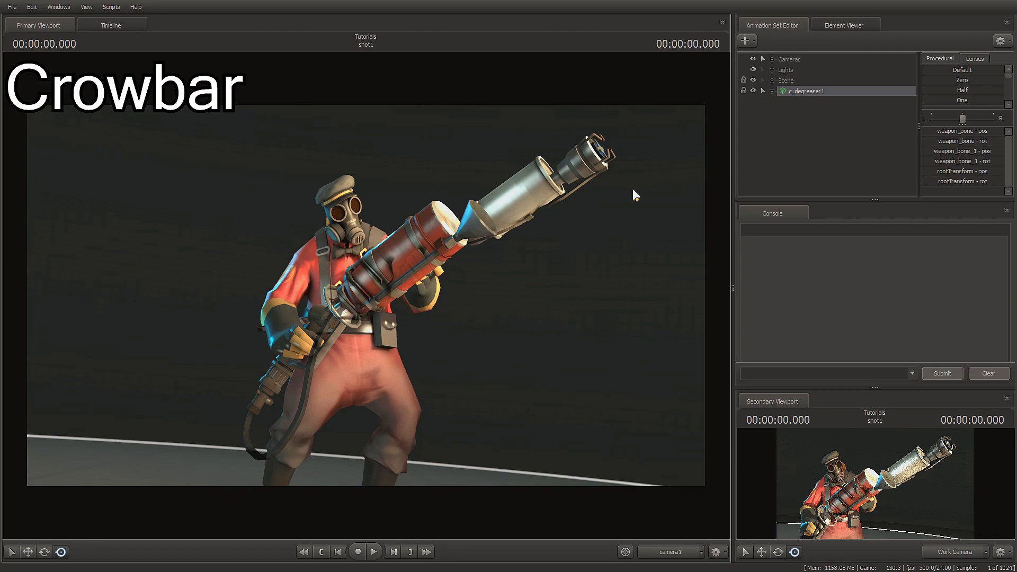
mouse_move(683, 167)
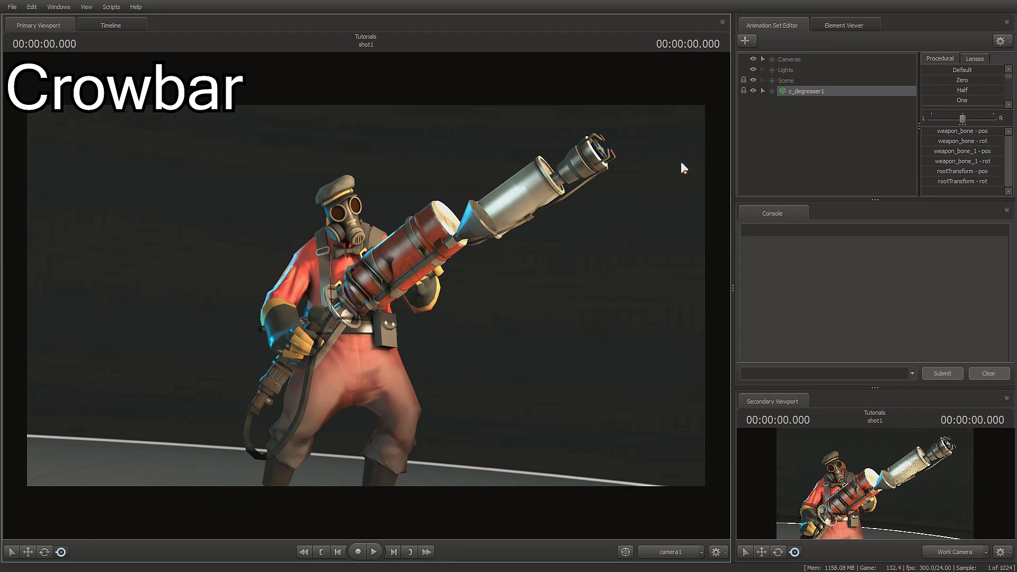
mouse_move(686, 173)
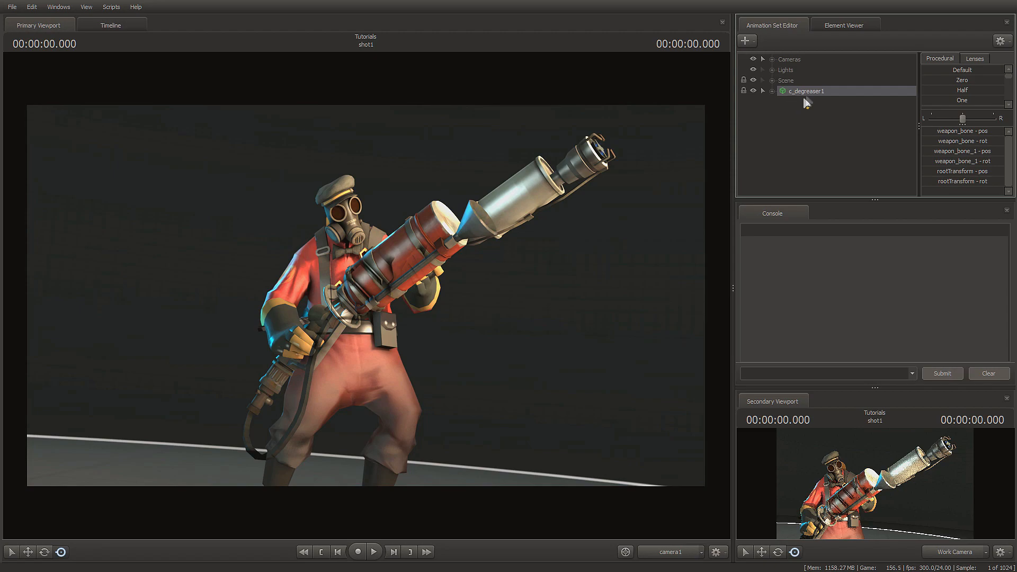
Show the c_degreaser1 game model's files in Explorer from its animation set menu.
right_click(806, 90)
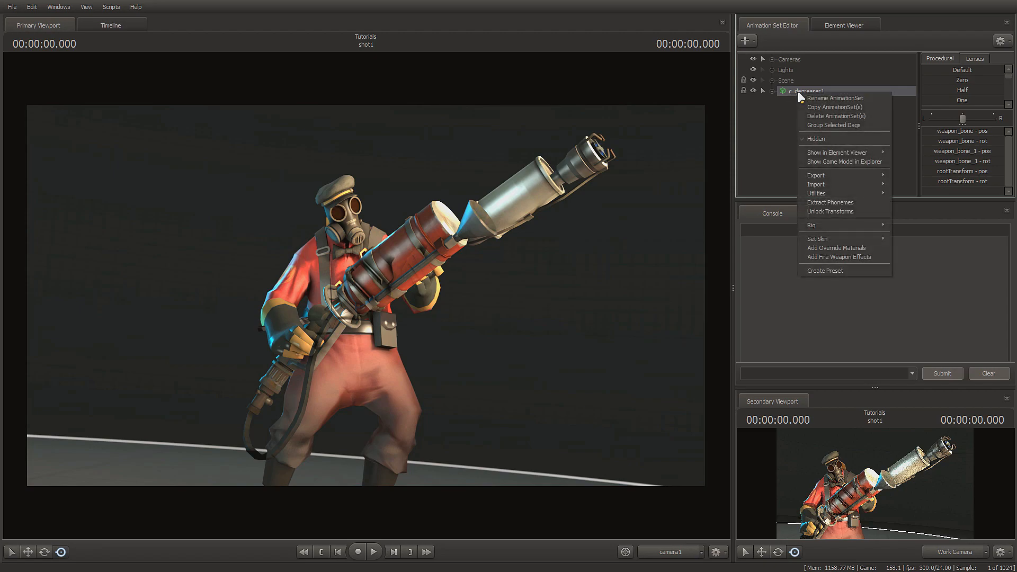
mouse_move(844, 161)
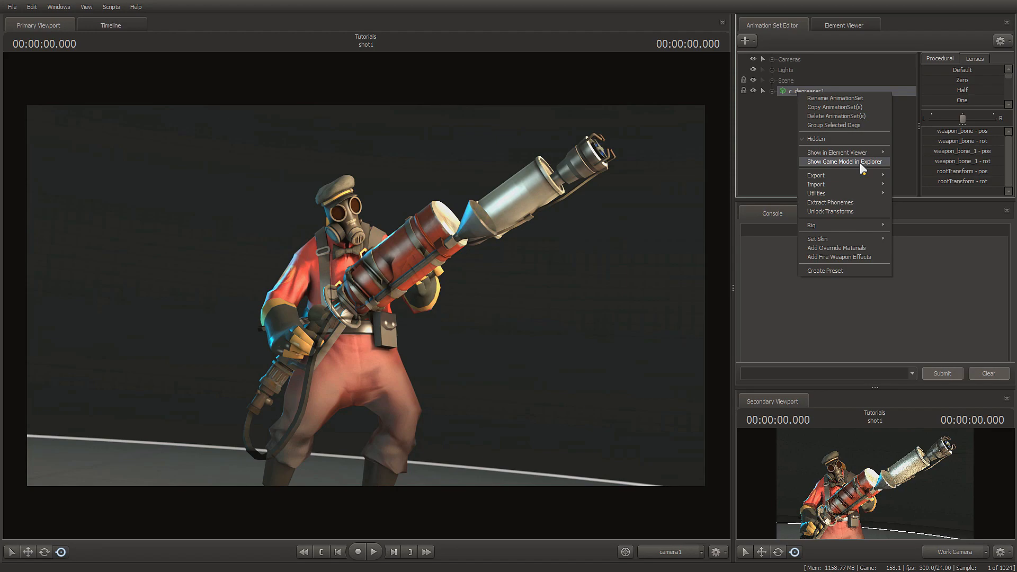
click(839, 161)
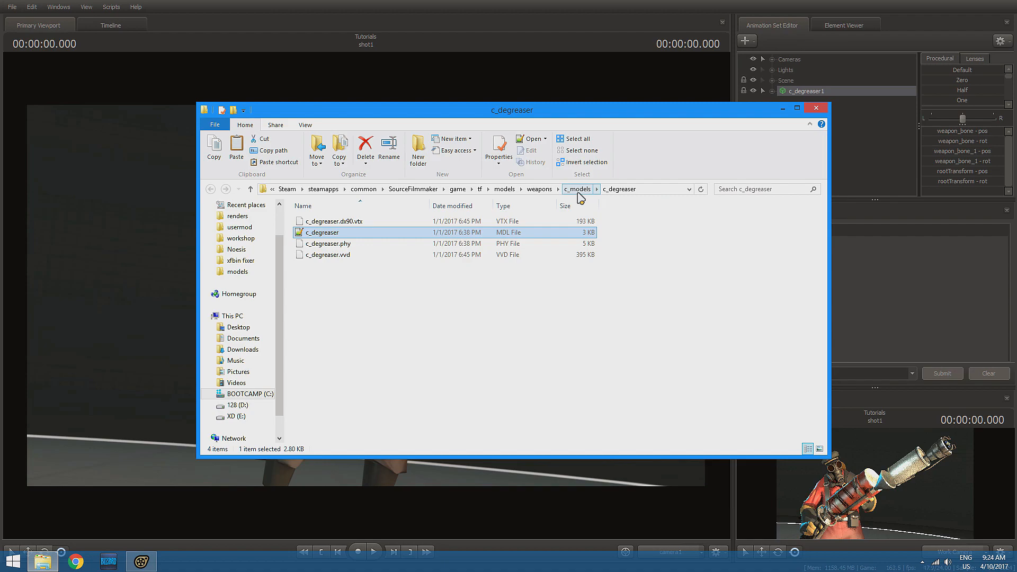
Copy the c_degreaser folder from c_models into Documents.
click(576, 188)
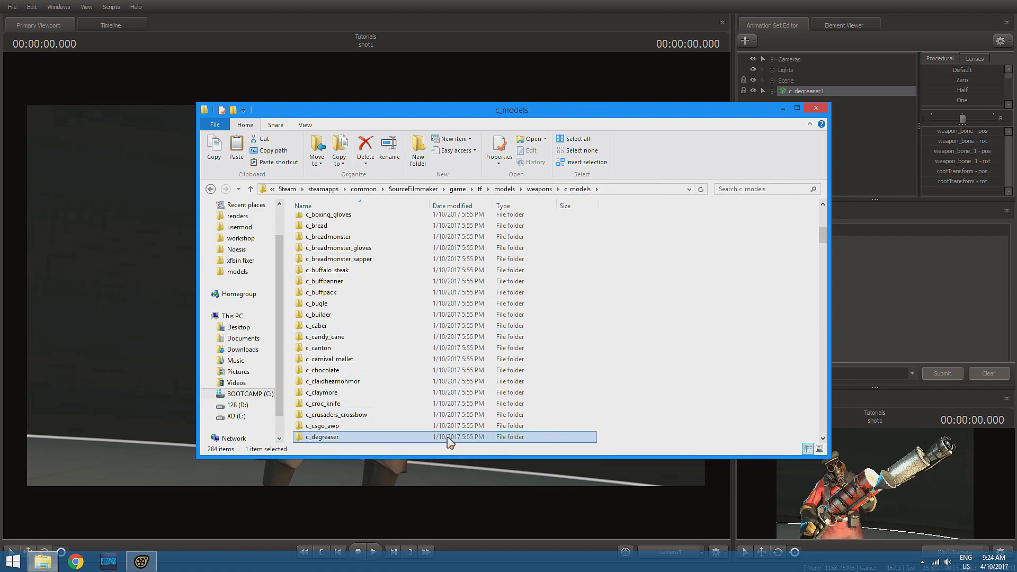
click(244, 337)
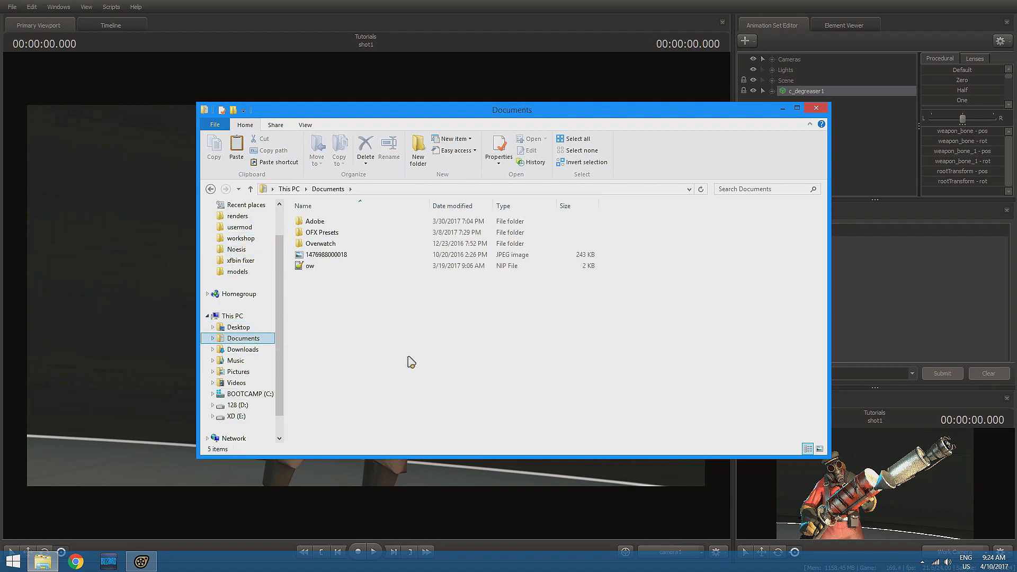
click(815, 108)
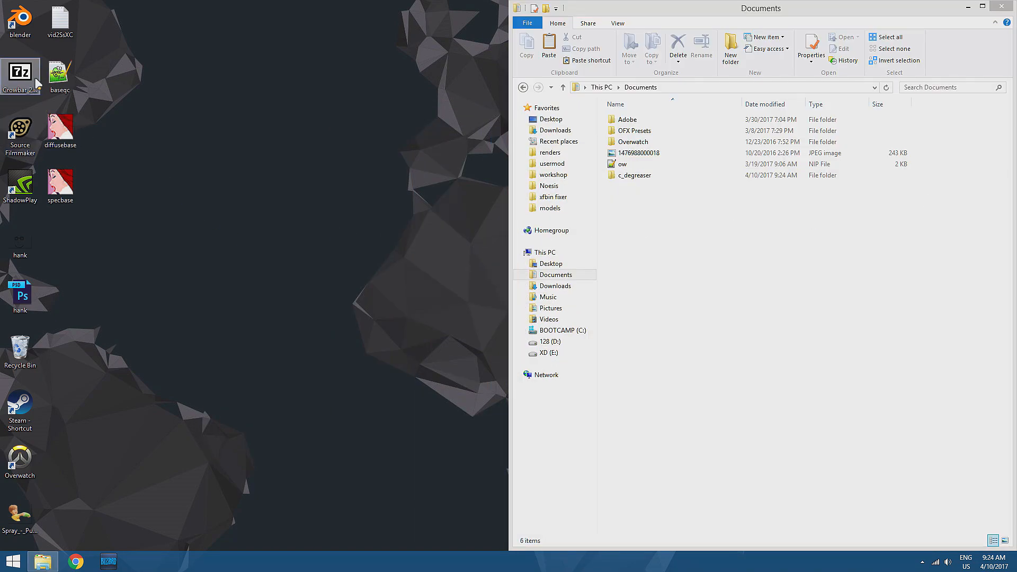
Launch Crowbar from the desktop and go to its Decompile options.
double_click(20, 73)
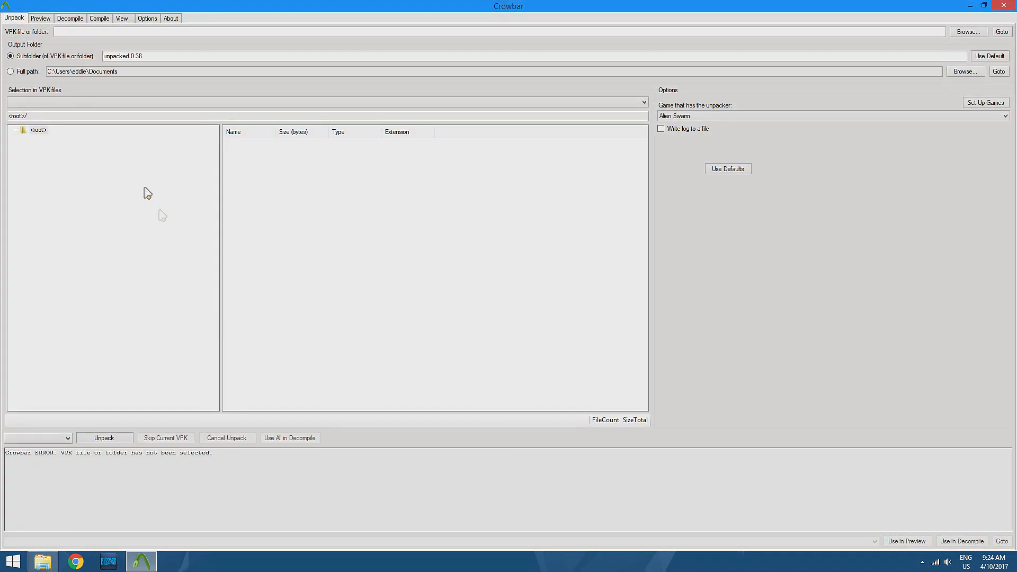
click(70, 18)
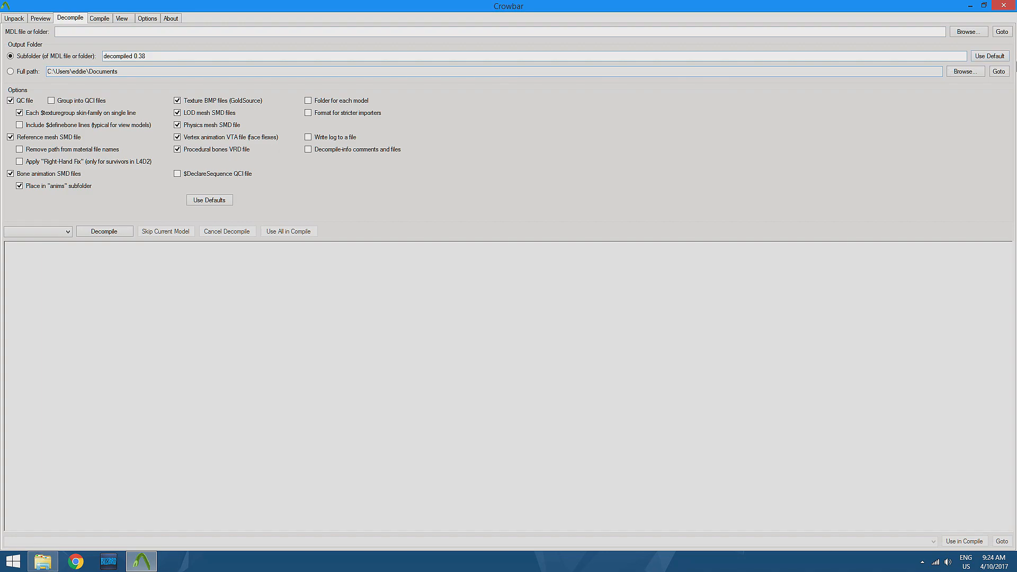
Decompile c_degreaser.mdl from Documents into QC and SMD files.
click(967, 31)
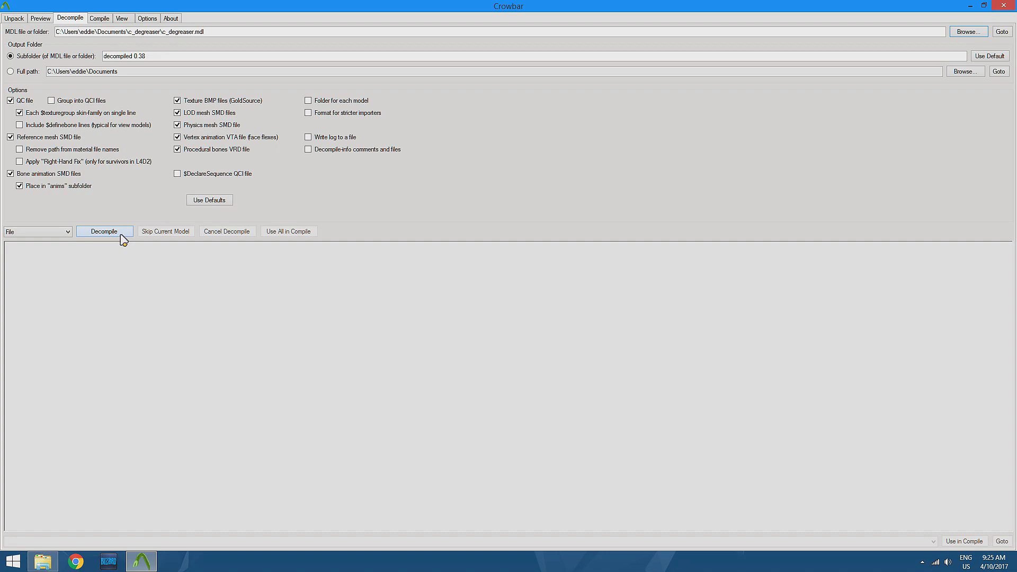
click(105, 230)
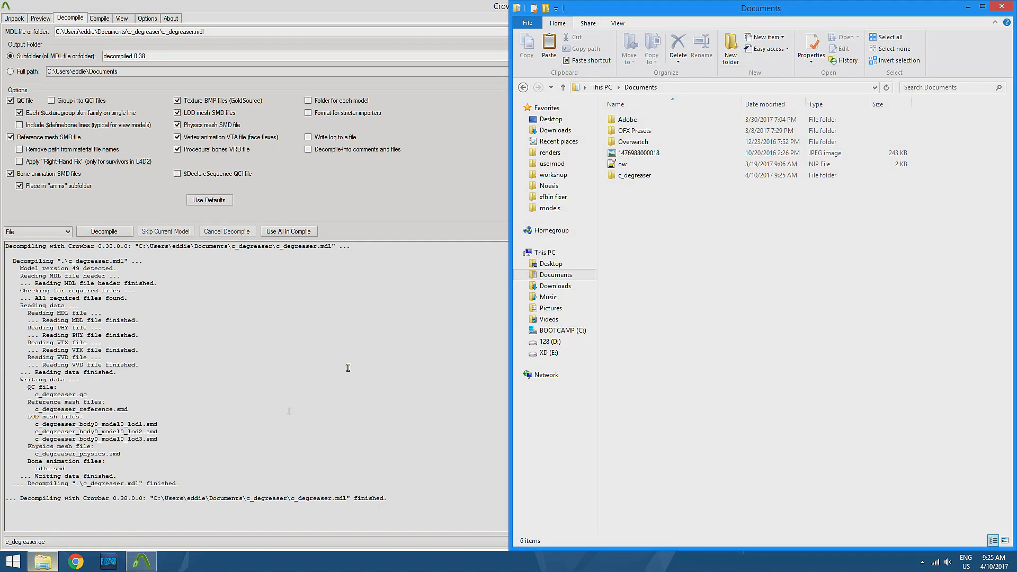
click(634, 175)
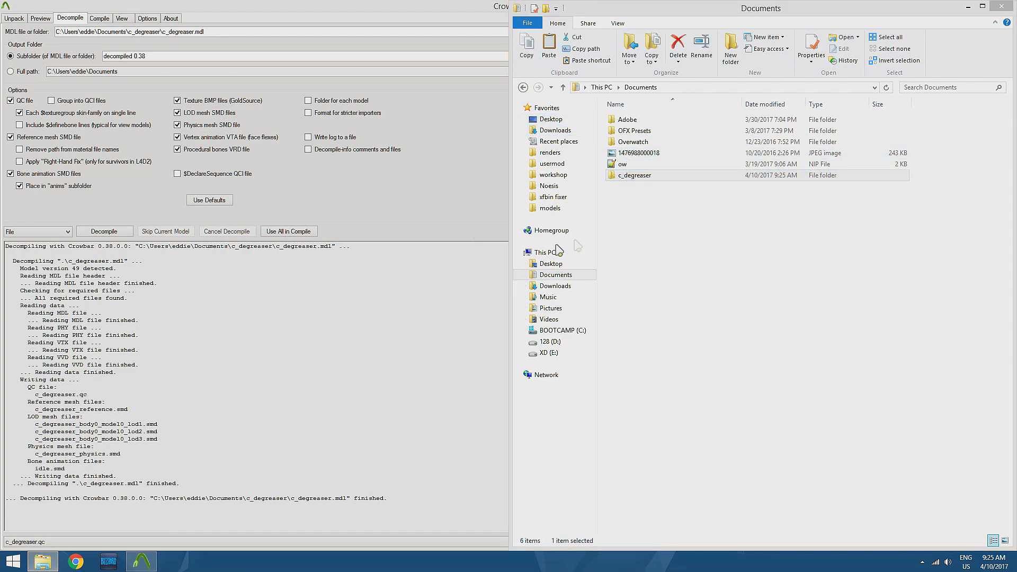
Open c_degreaser.qc from the decompiled 0.38 folder in Notepad++.
double_click(635, 174)
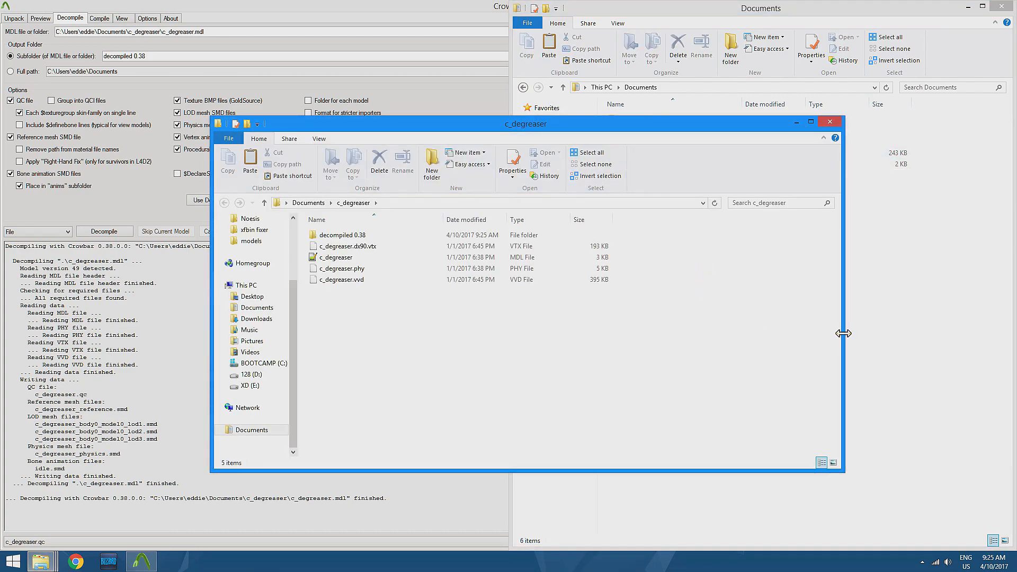
click(345, 245)
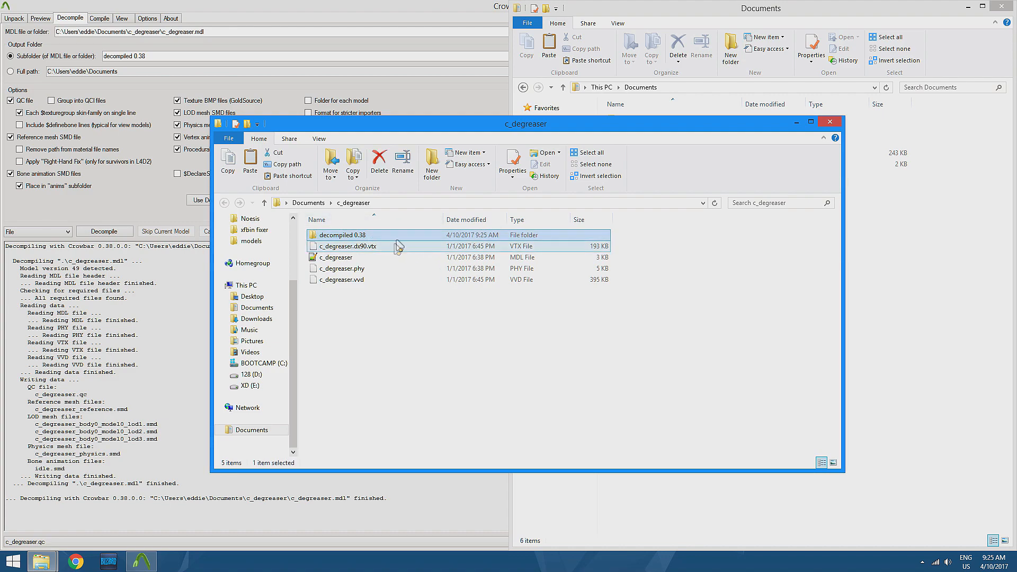
double_click(342, 235)
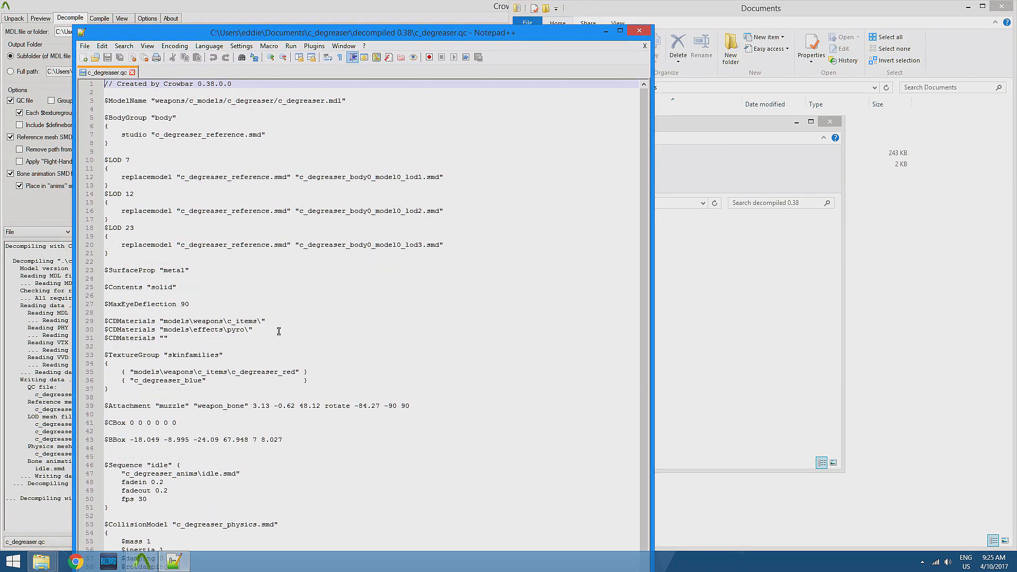
Add $ambientboost and $mostlyopaque lines below $SurfaceProp "metal" in c_degreaser.qc.
scroll(down, 3)
text($)
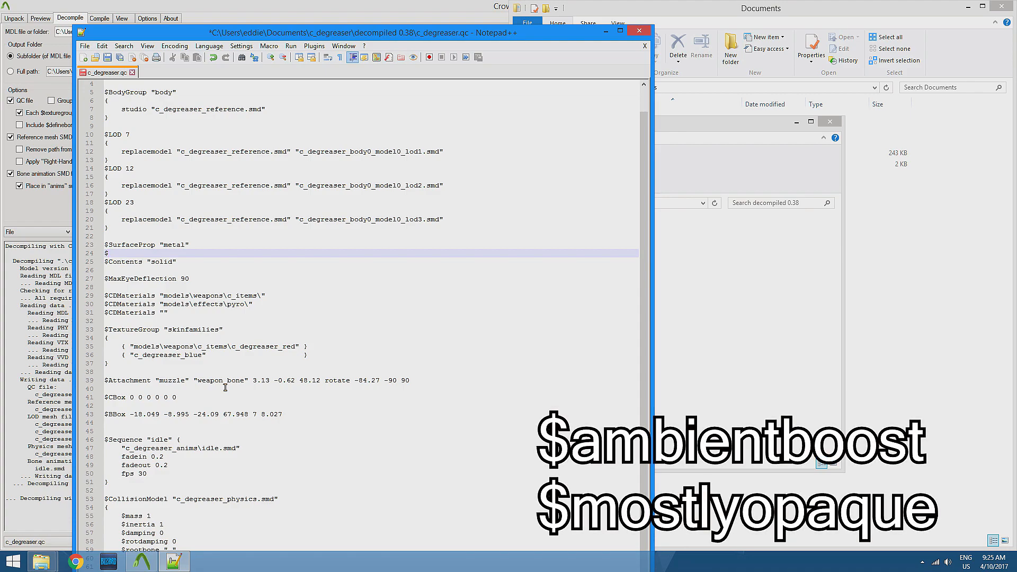
text(ambientboost)
text($)
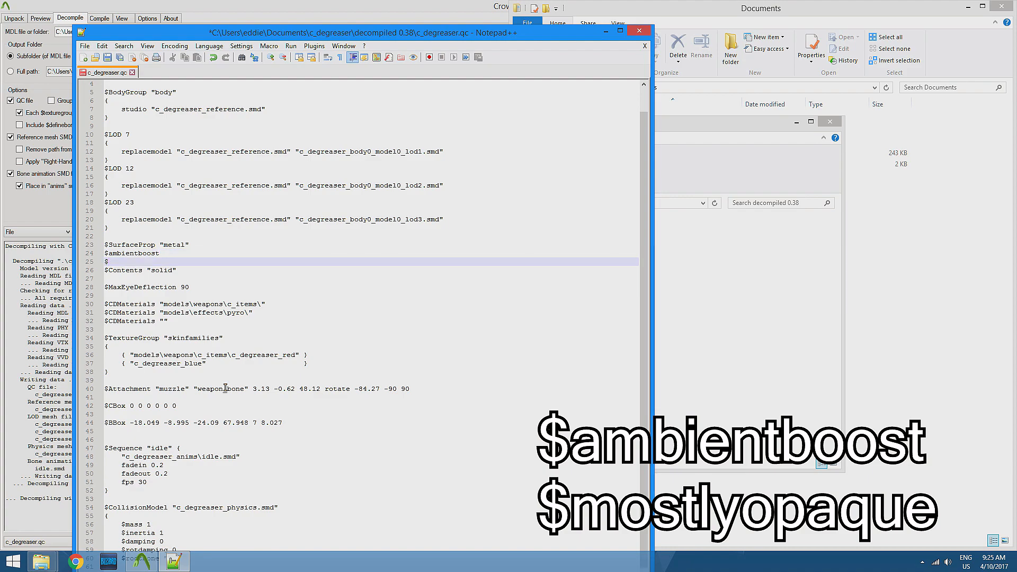
text(mostlyop)
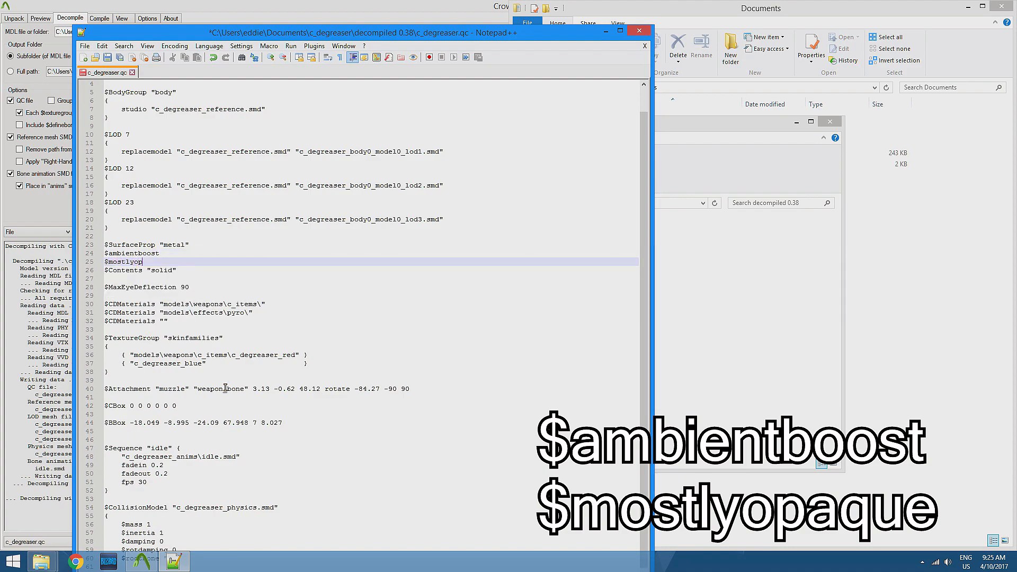
text(aque)
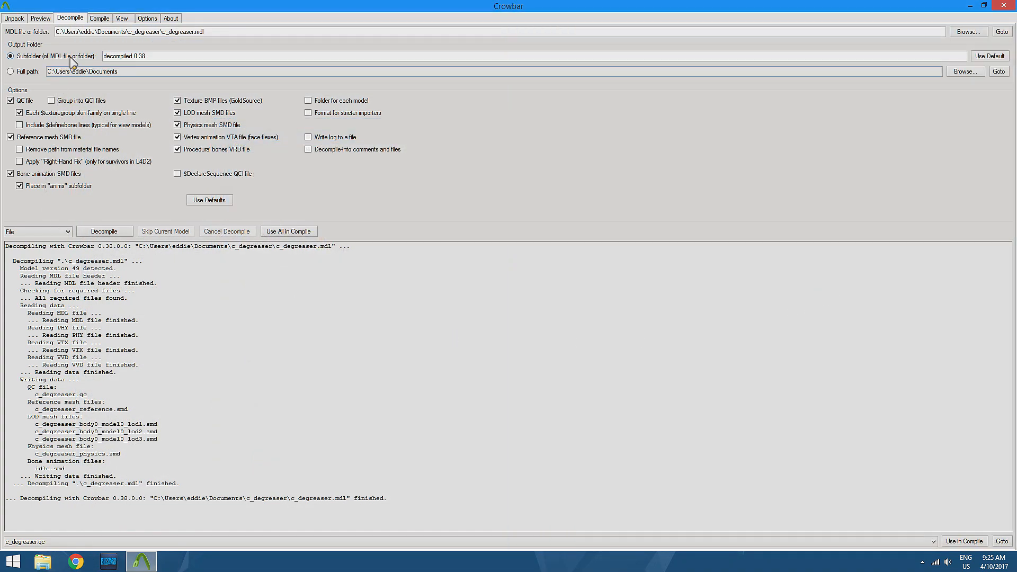
Set Crowbar to compile for Source Filmmaker with no separate output folder.
click(100, 18)
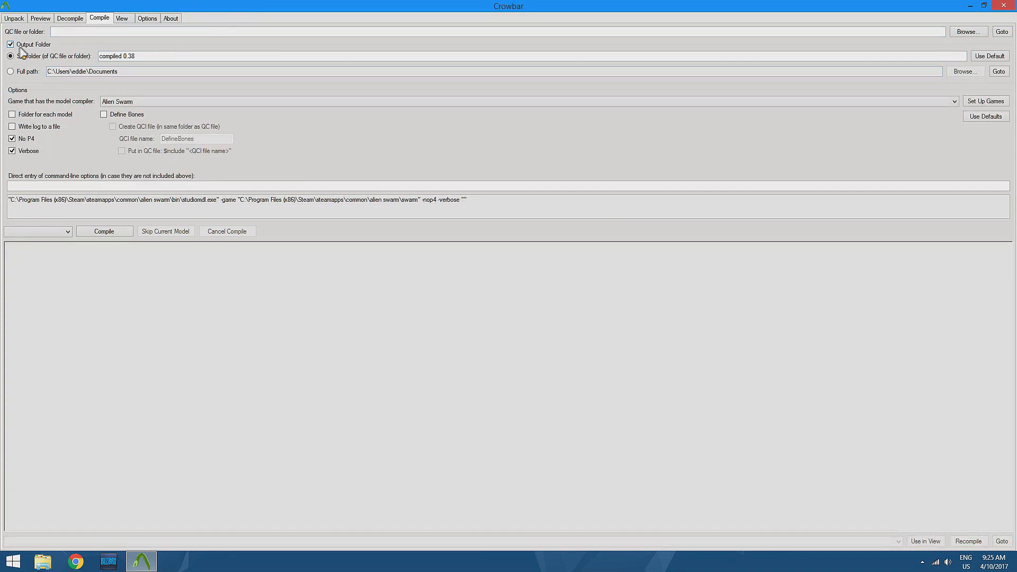
click(11, 45)
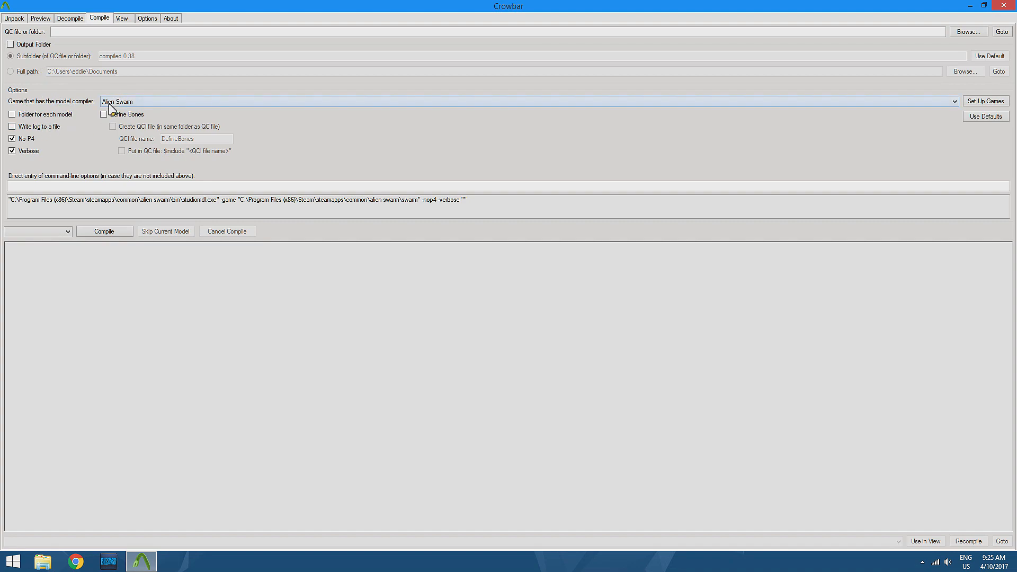
click(952, 102)
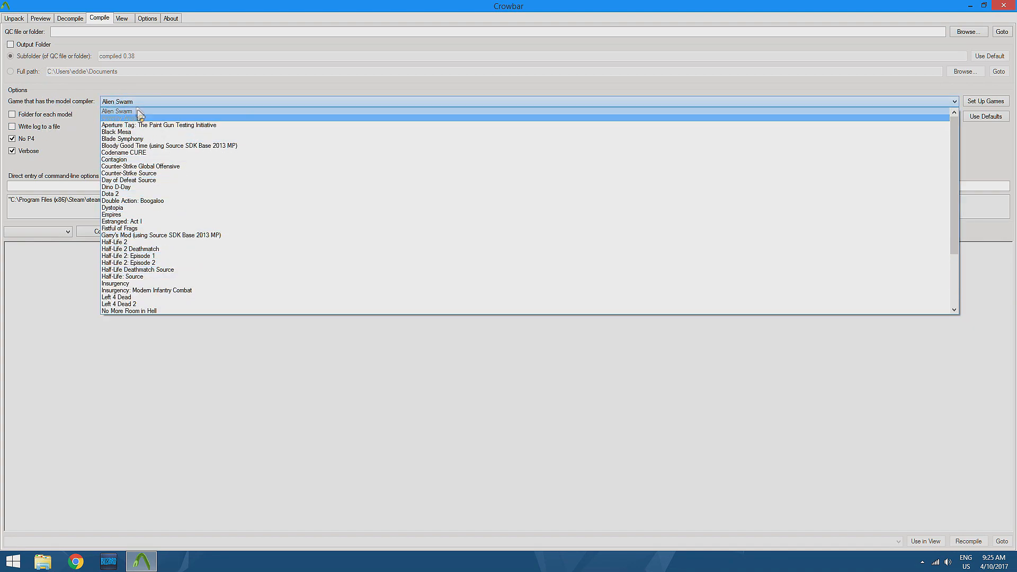
scroll(down, 3)
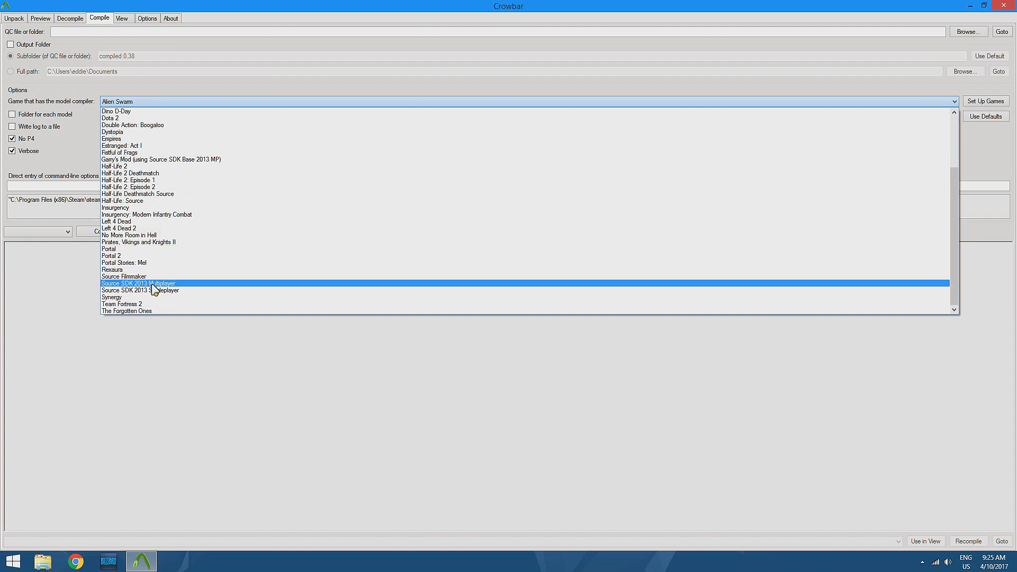
click(123, 276)
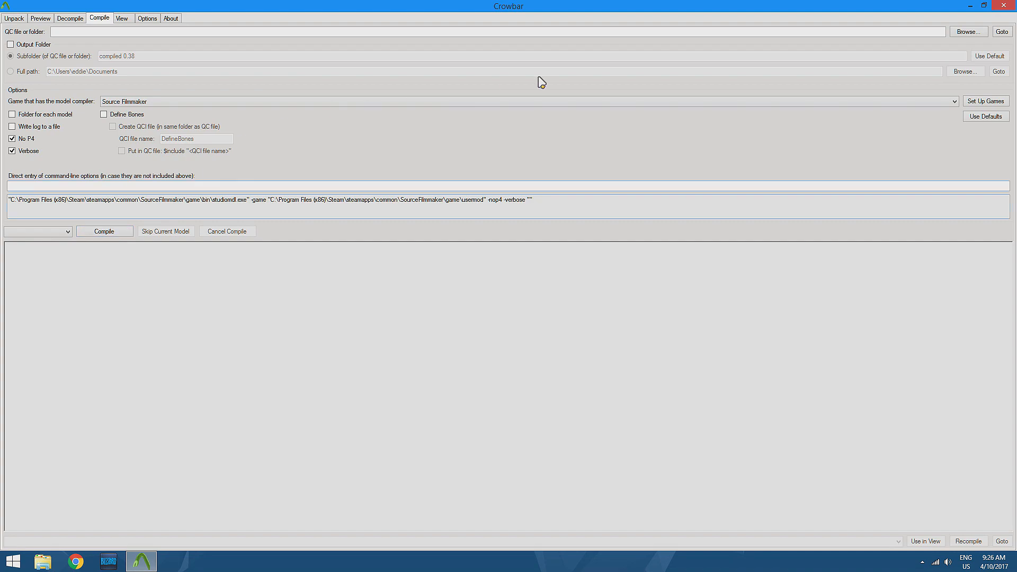
Load c_degreaser.qc from the decompiled 0.38 folder and compile it.
click(967, 31)
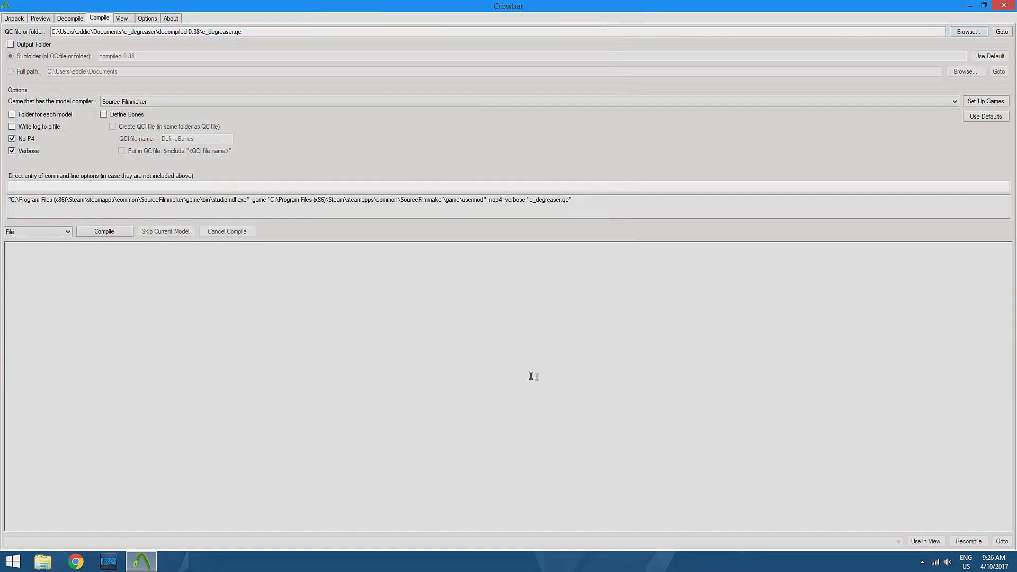
click(104, 231)
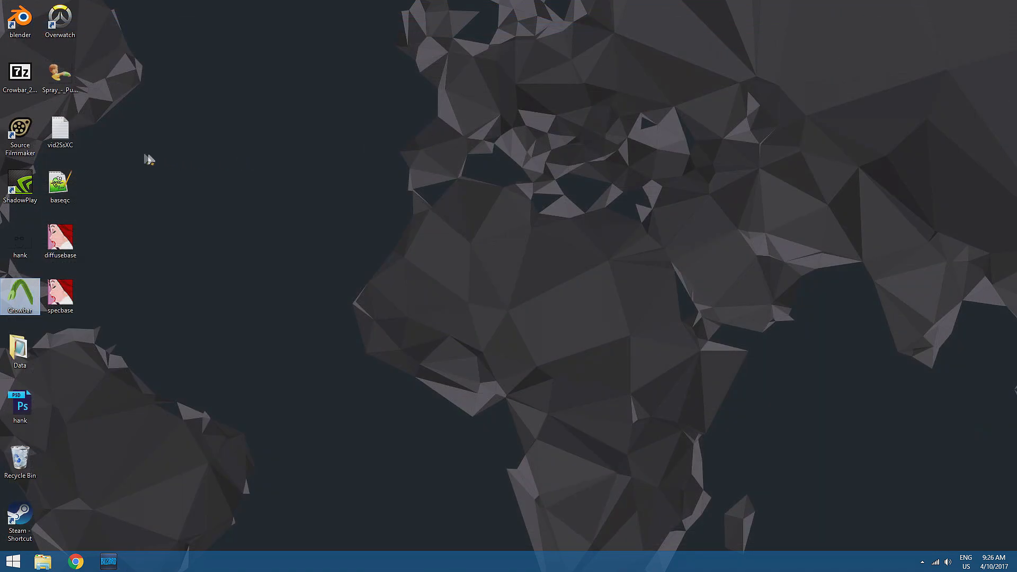
Launch Source Filmmaker from its desktop shortcut to reach the session dialog.
click(20, 134)
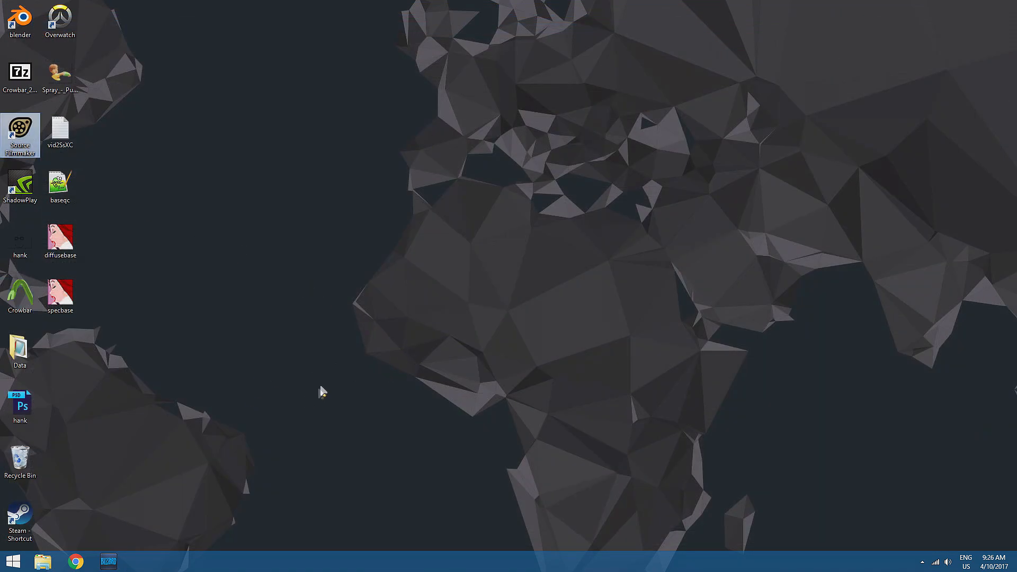
double_click(21, 134)
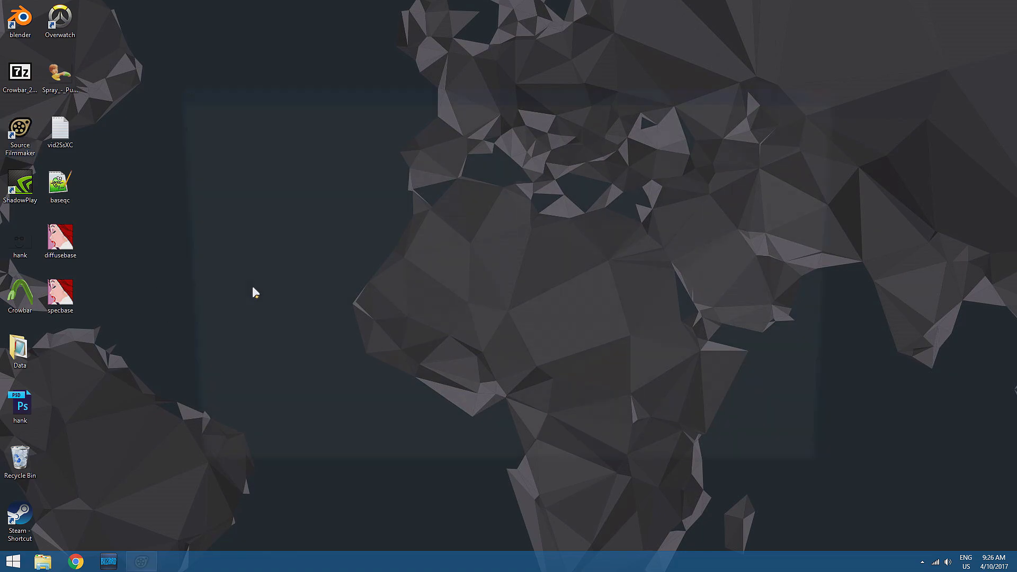
double_click(19, 133)
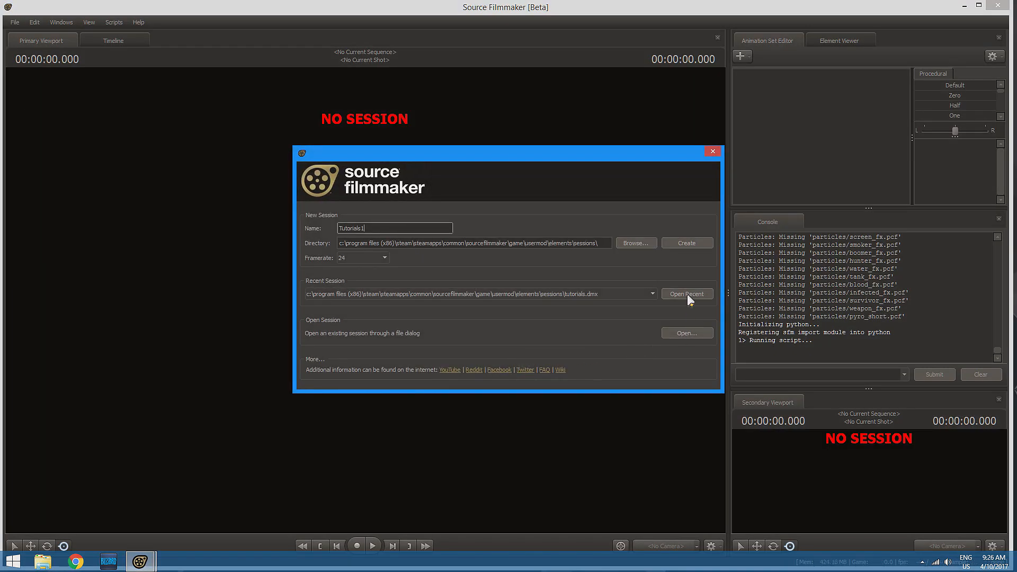
Reopen the recent Tutorials session, select c_degreaser1 and bring up the viewport refinement settings.
click(687, 293)
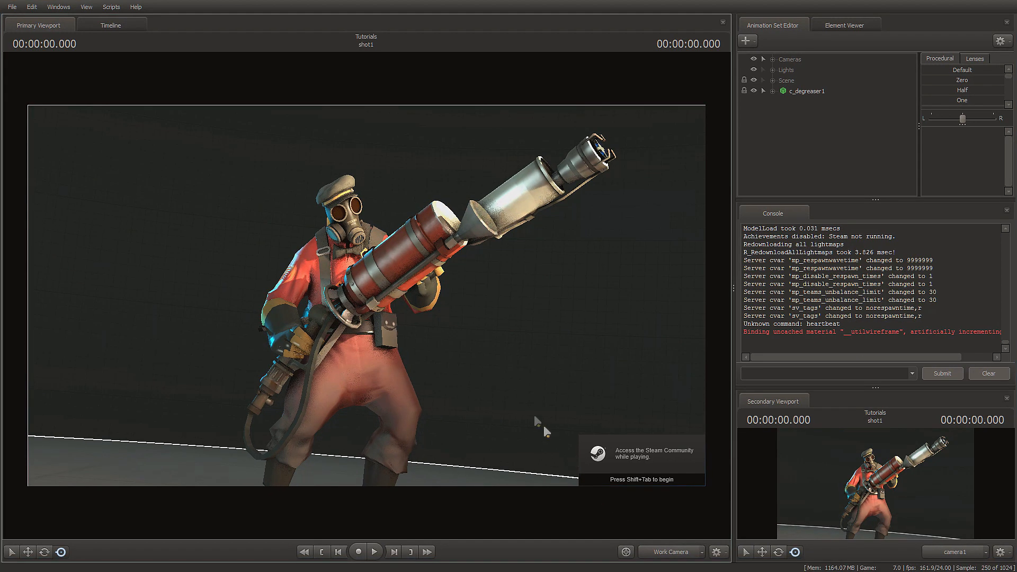
click(807, 90)
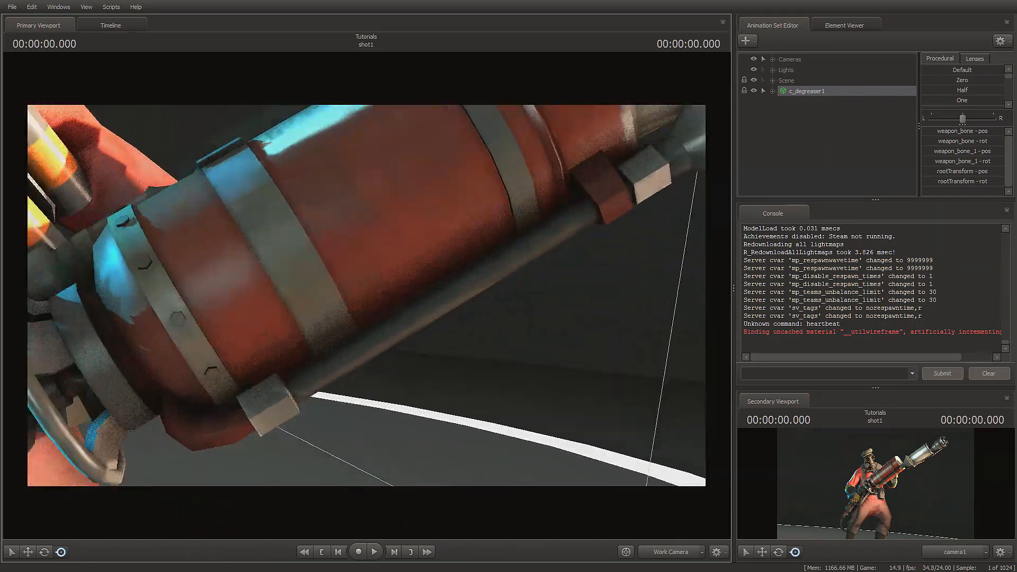
right_click(369, 300)
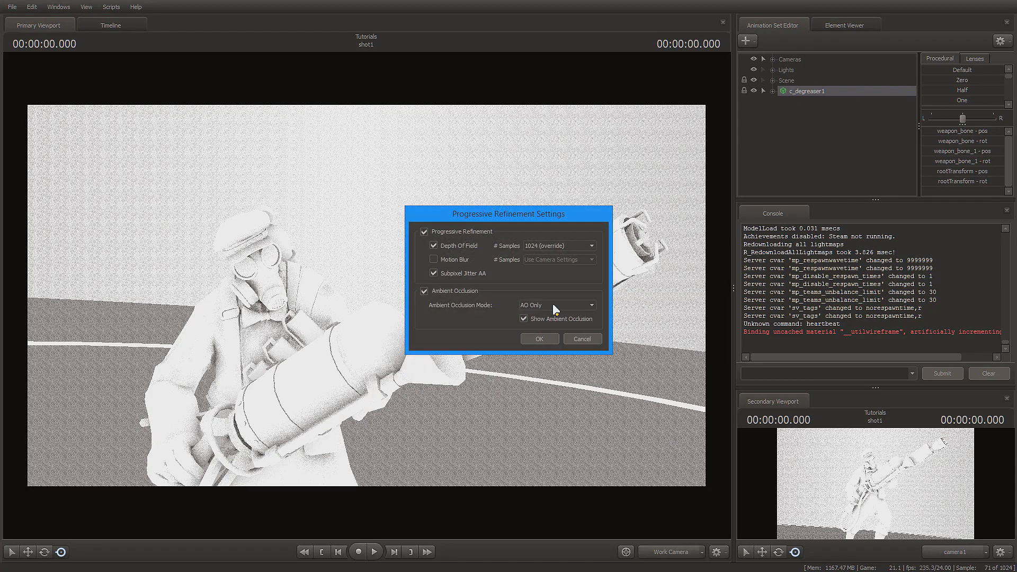
Confirm the ambient occlusion refinement settings and dismiss the Steam Workshop not-logged-on error.
click(539, 339)
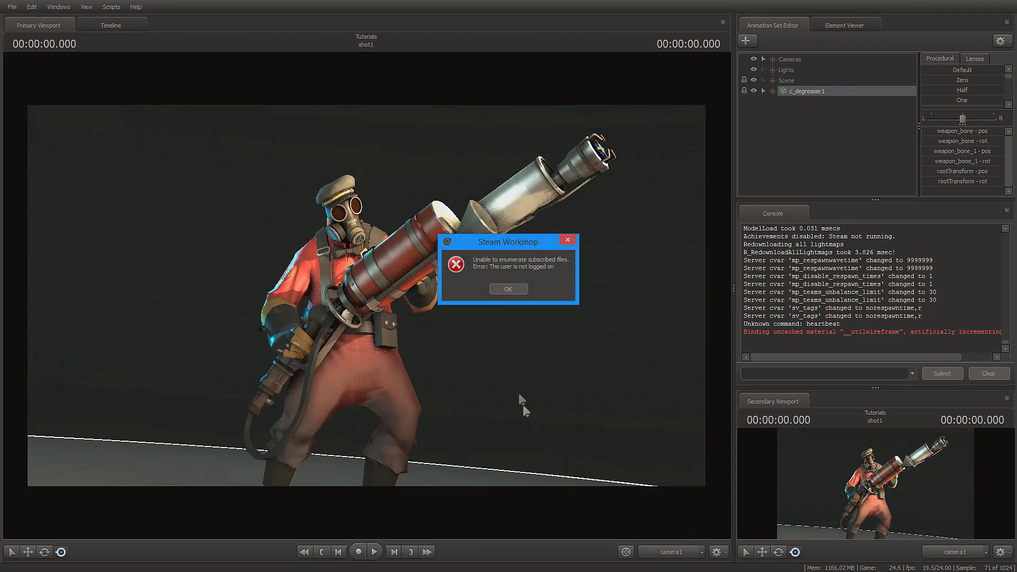
click(508, 288)
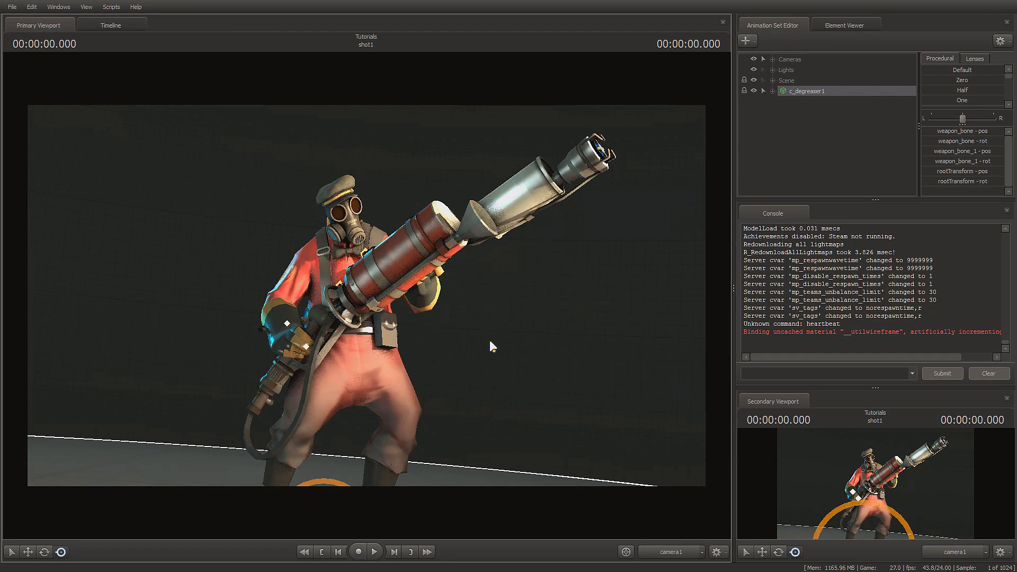
mouse_move(495, 348)
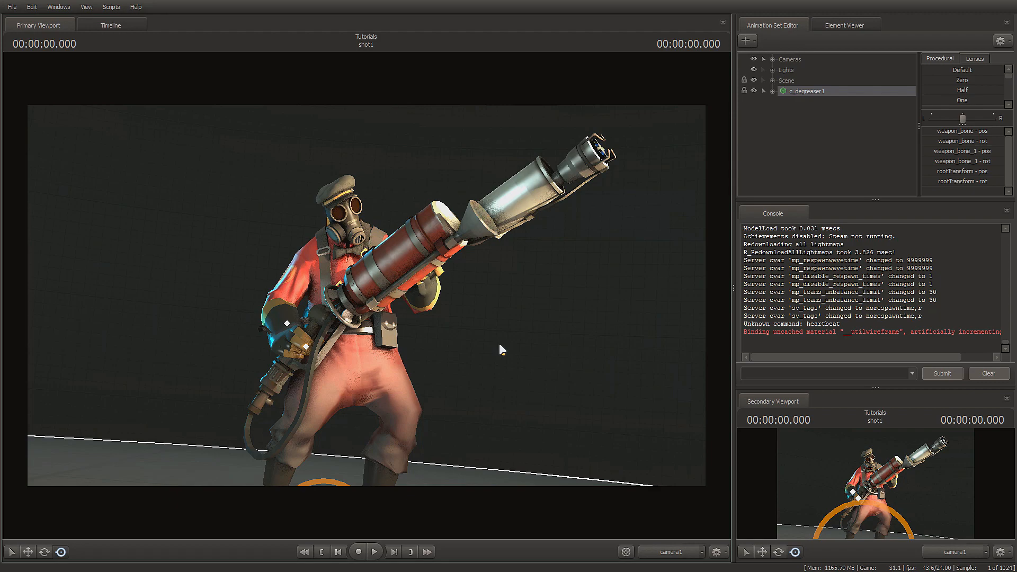
mouse_move(504, 350)
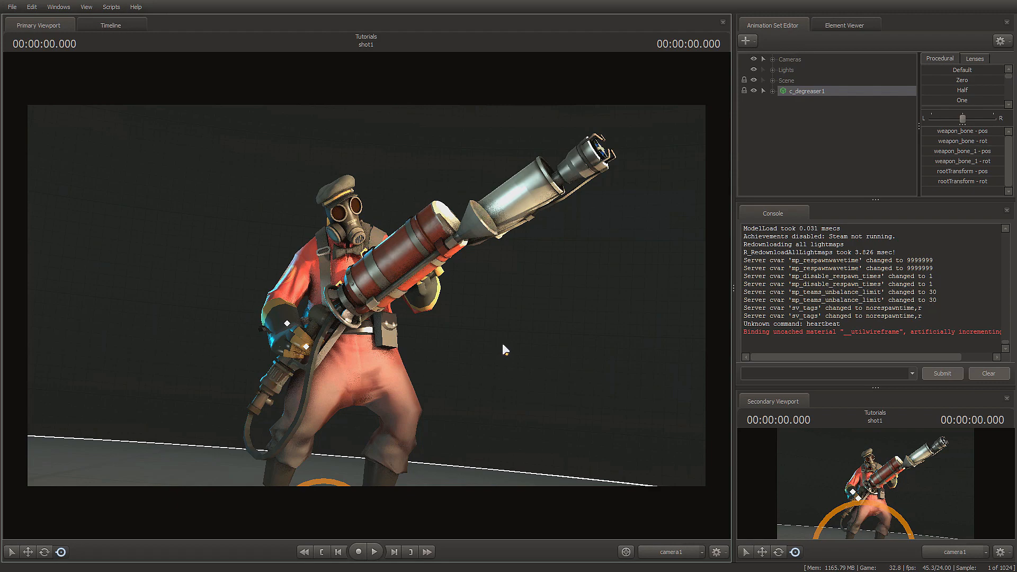
mouse_move(508, 348)
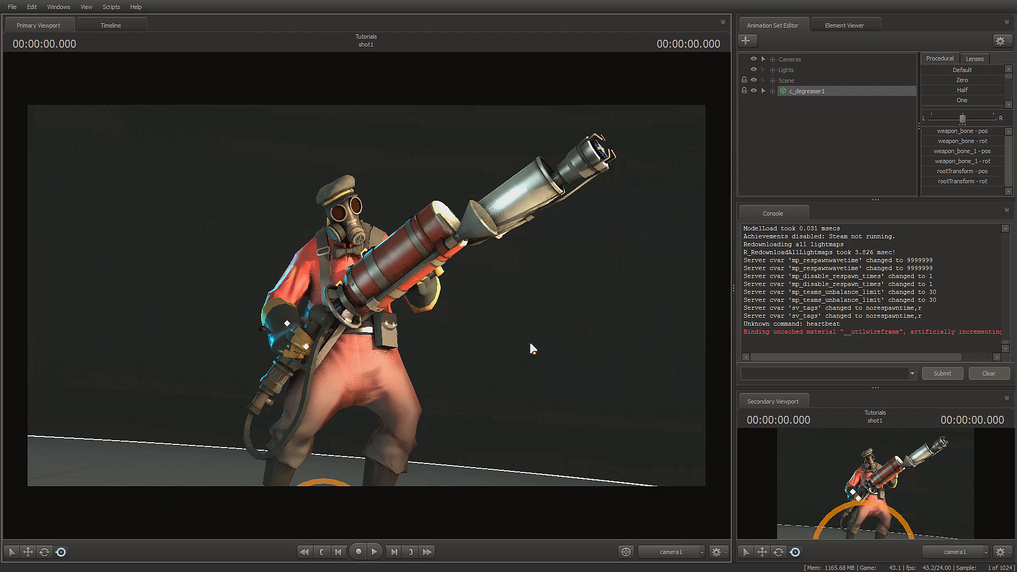
mouse_move(536, 347)
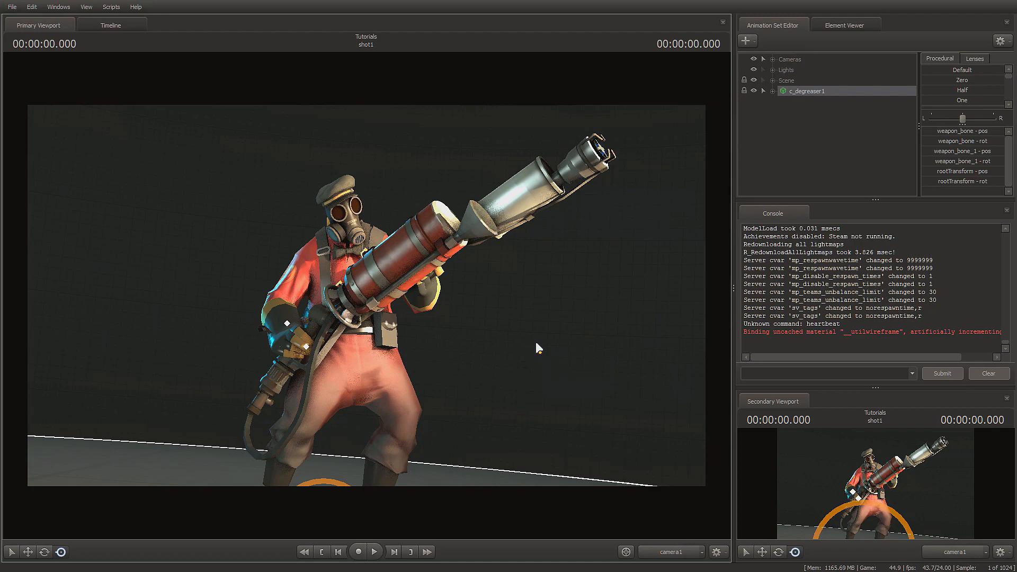